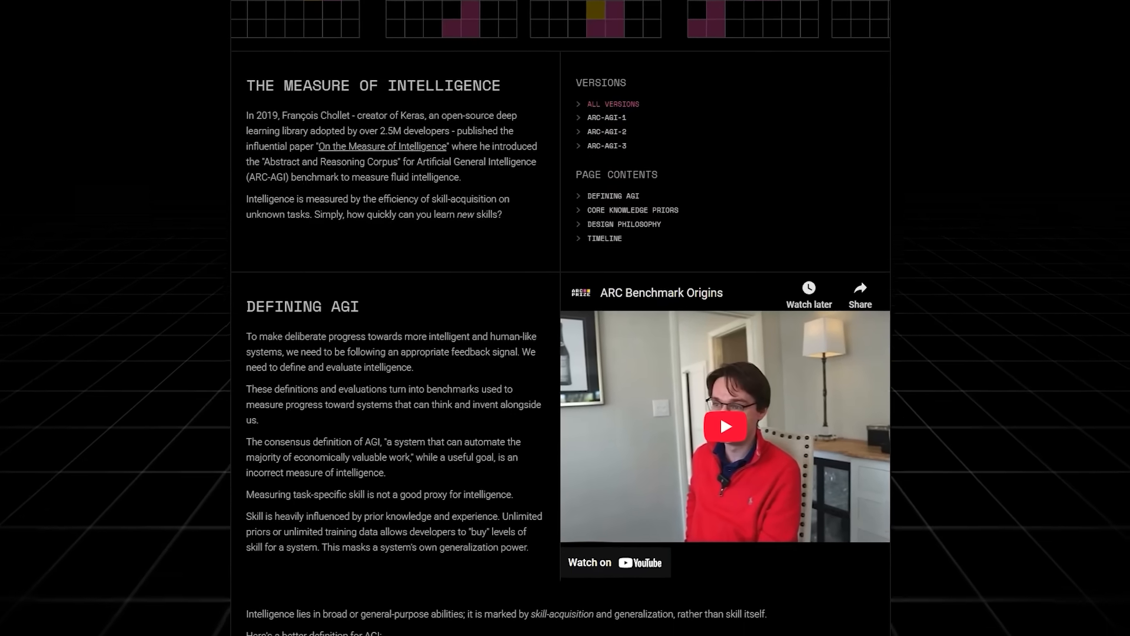
scroll(down, 3)
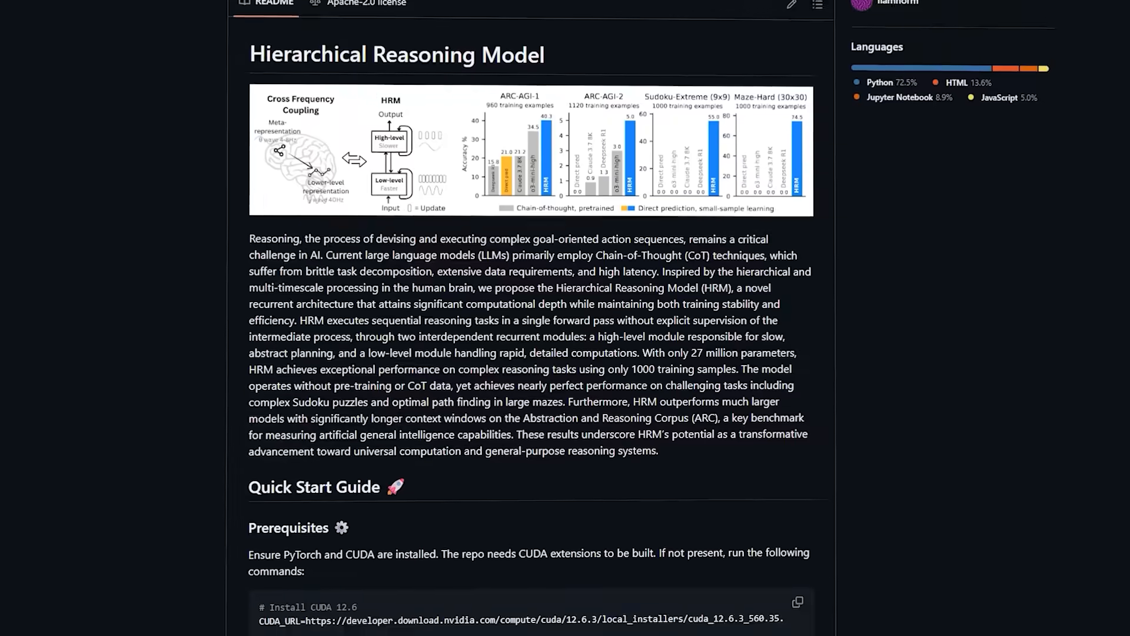
scroll(down, 3)
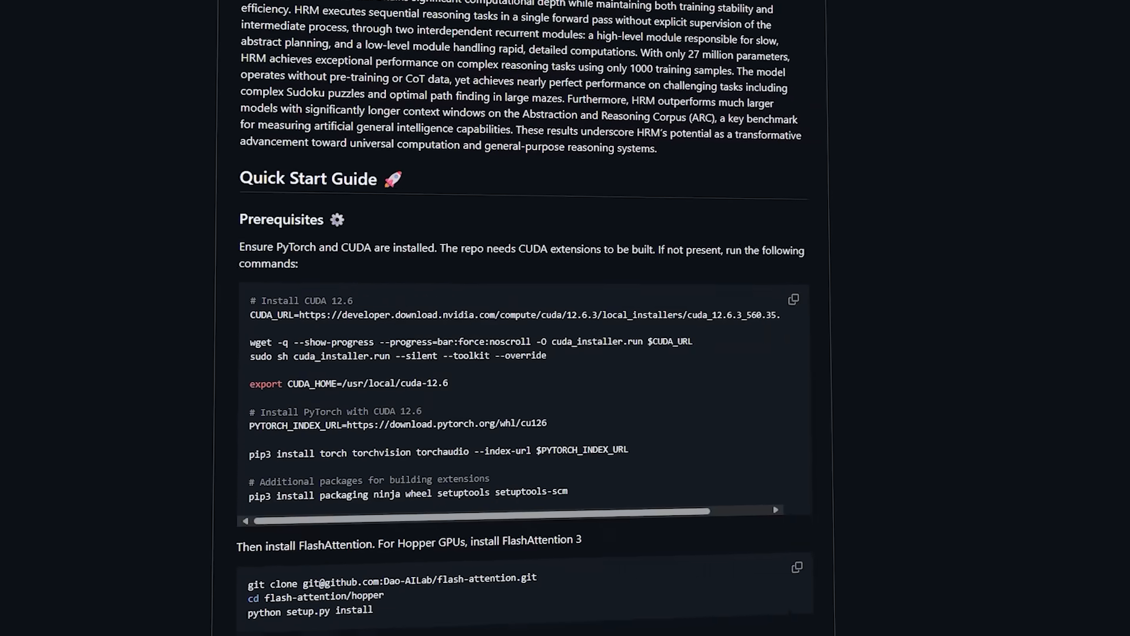
scroll(down, 3)
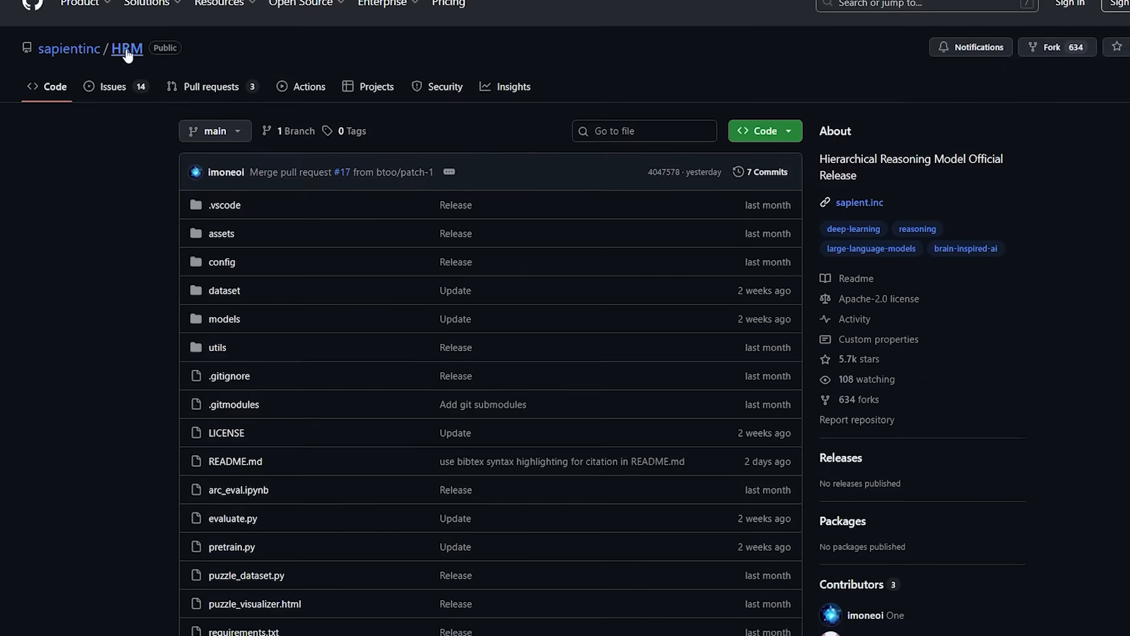
scroll(down, 3)
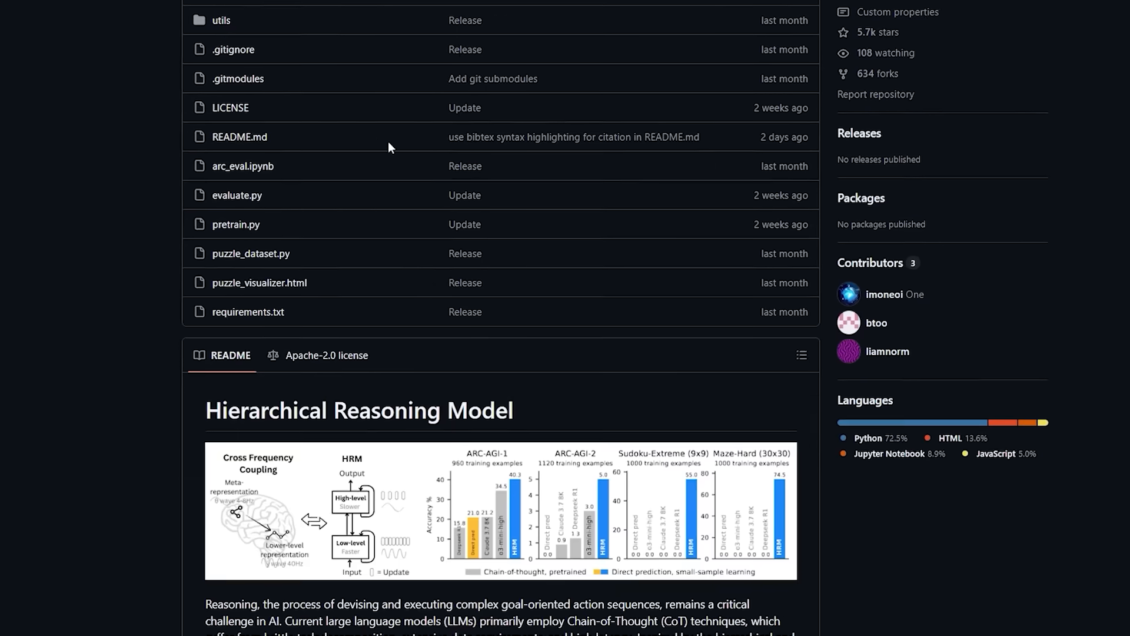
scroll(down, 3)
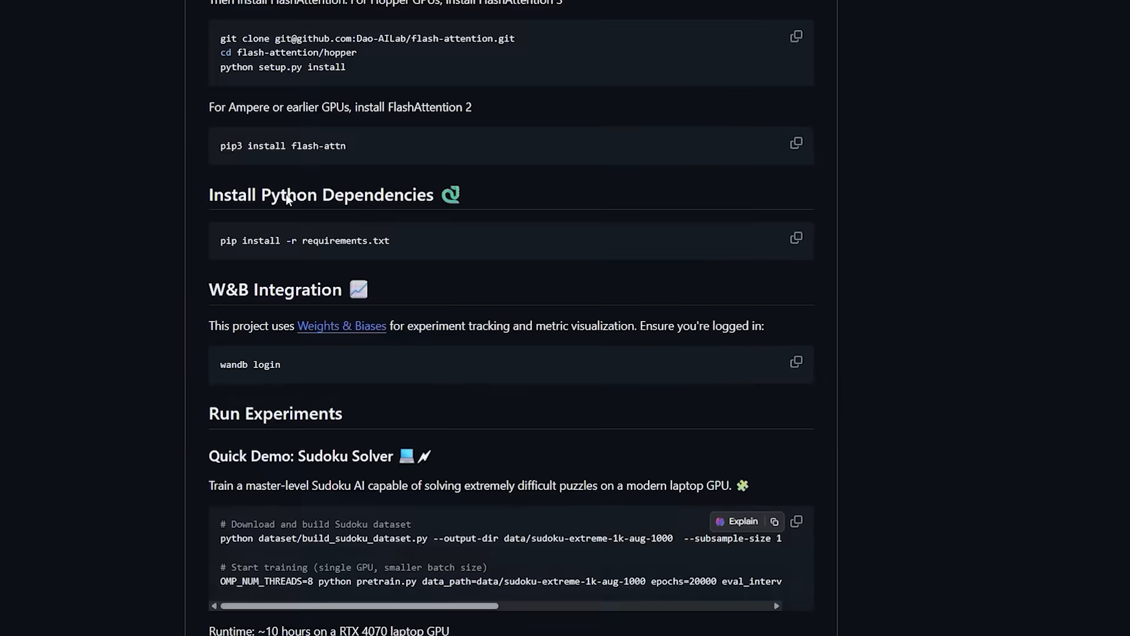
scroll(down, 3)
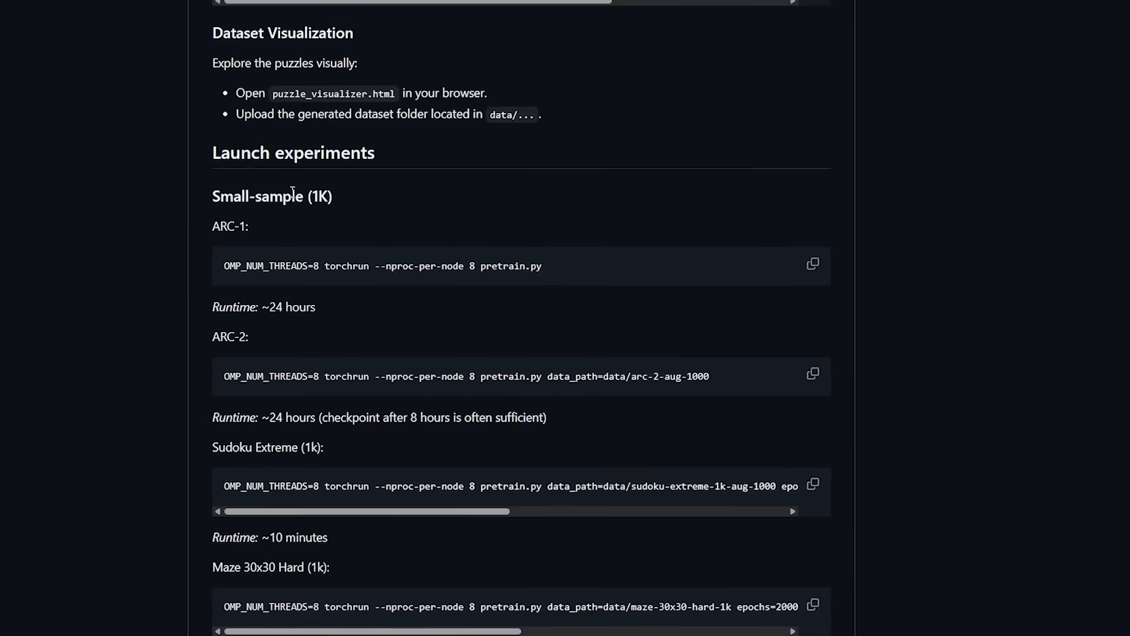
scroll(down, 3)
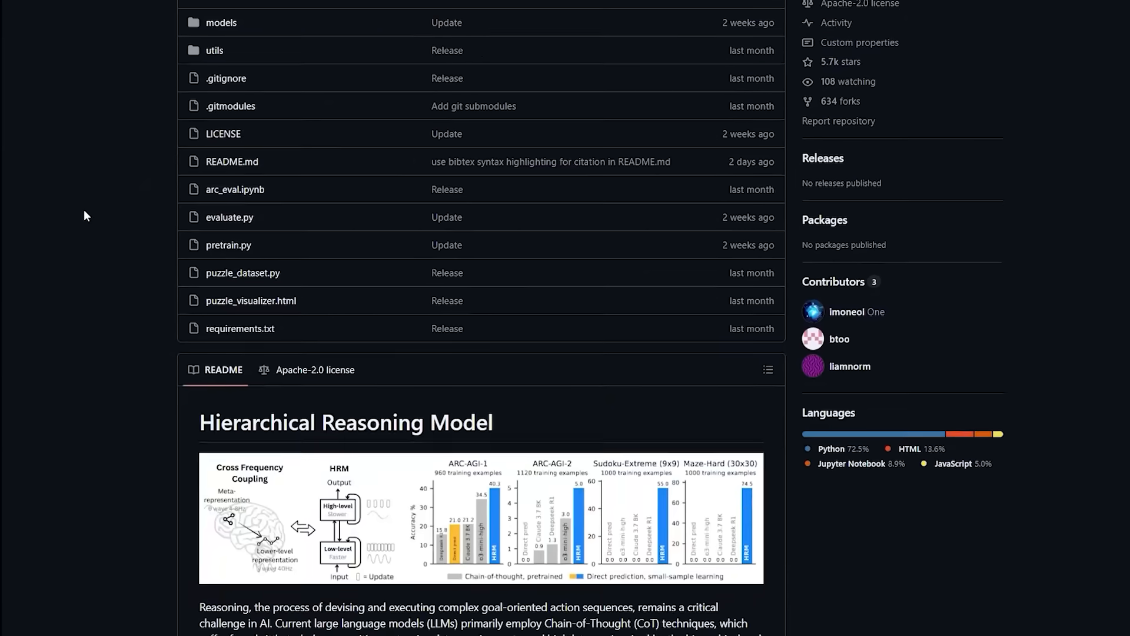
scroll(down, 3)
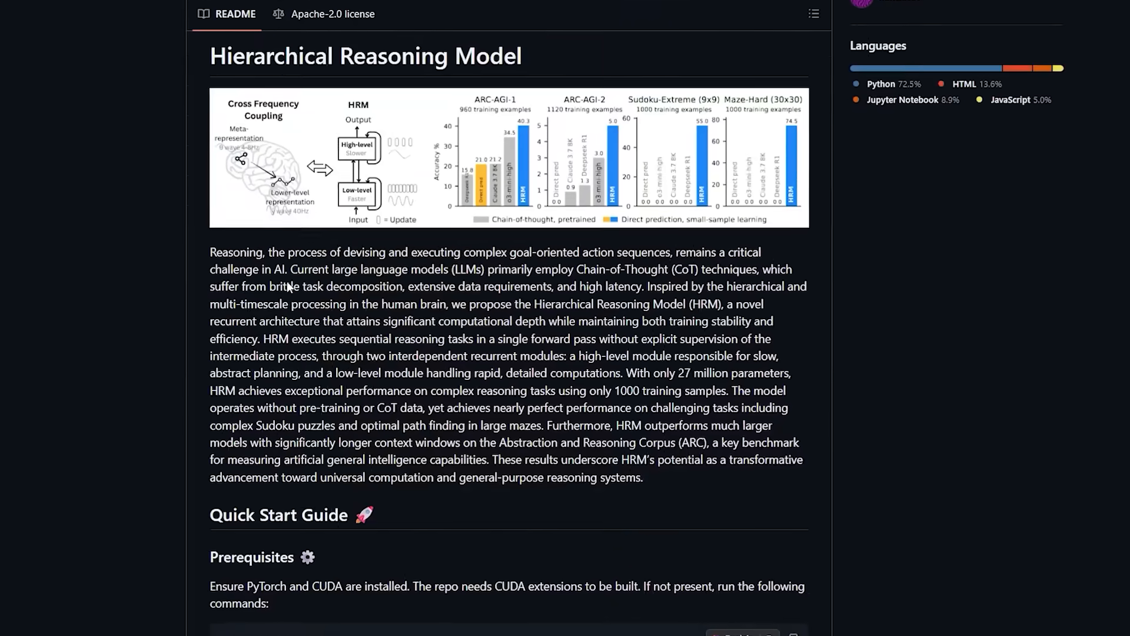